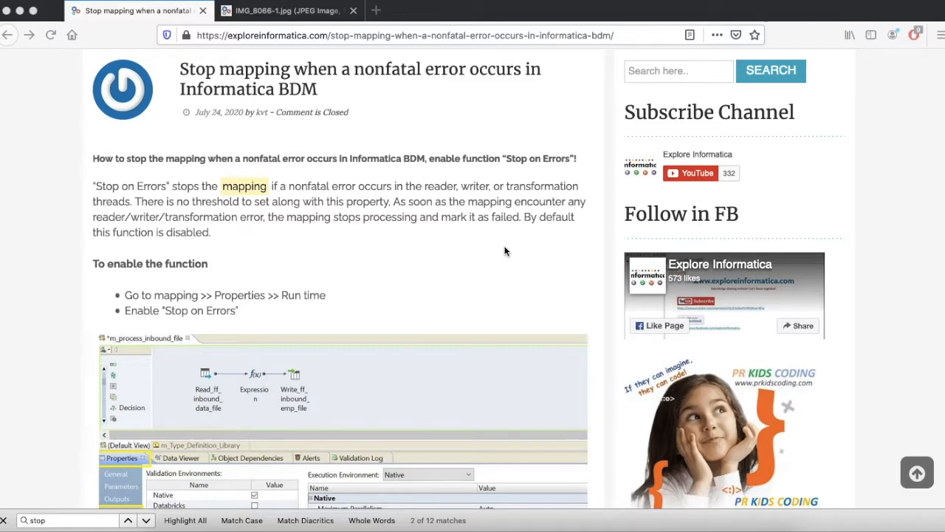
# - Show the IMG_8066-1.jpg full-size screenshot with Stop on Errors checked in Run-time properties
pyautogui.click(284, 10)
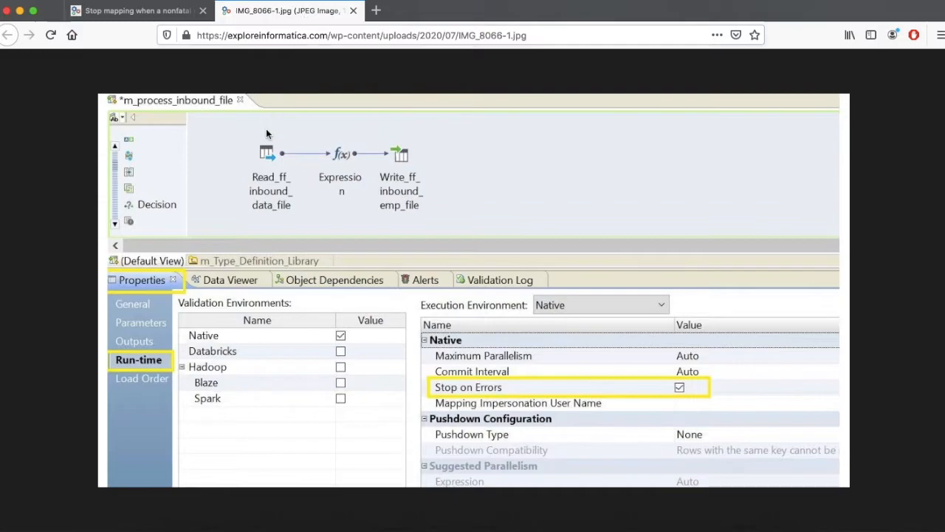
pyautogui.moveTo(251, 147)
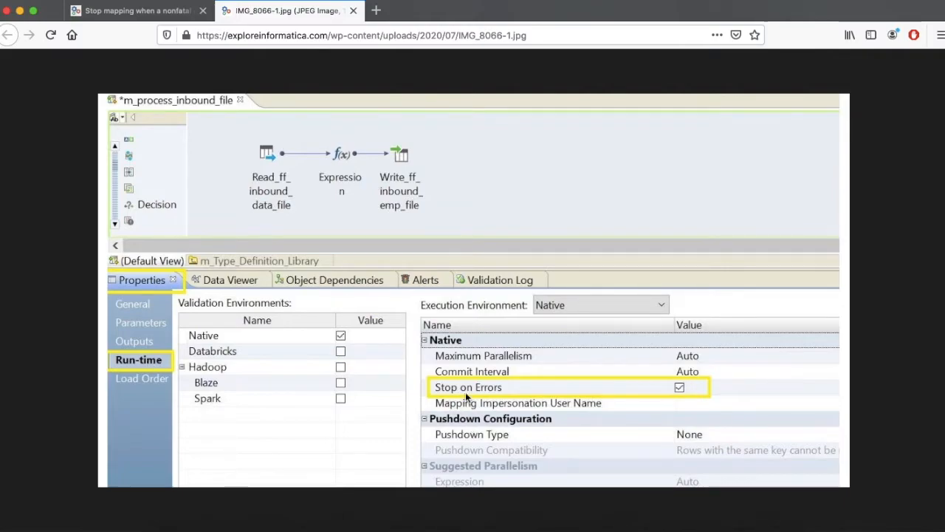
pyautogui.moveTo(629, 405)
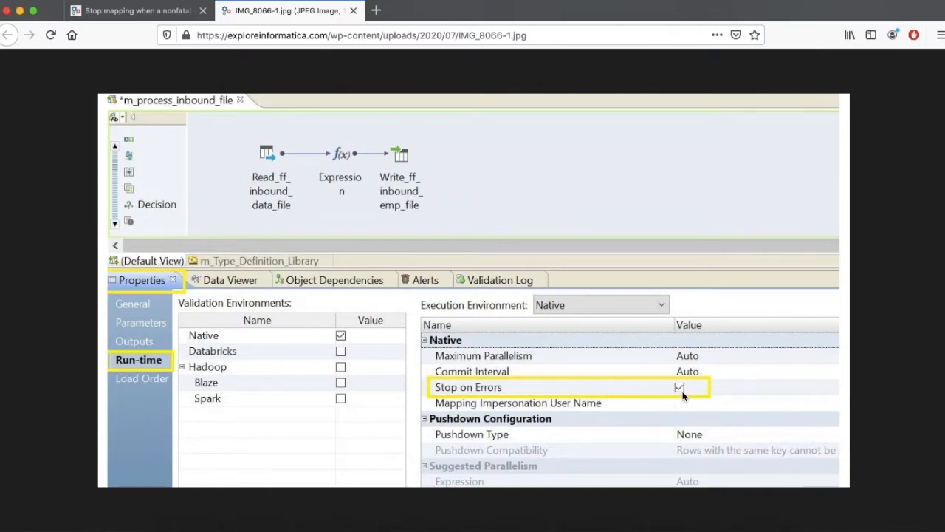
pyautogui.moveTo(524, 399)
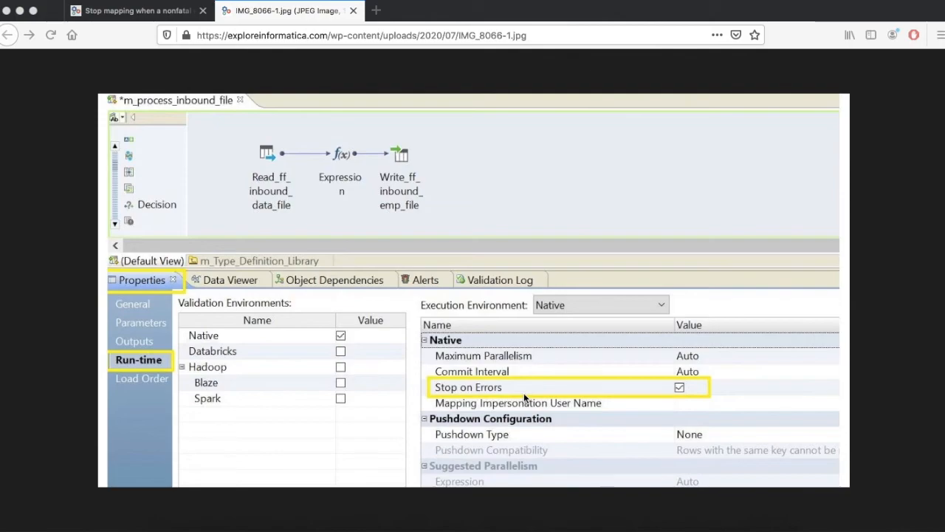
pyautogui.moveTo(275, 183)
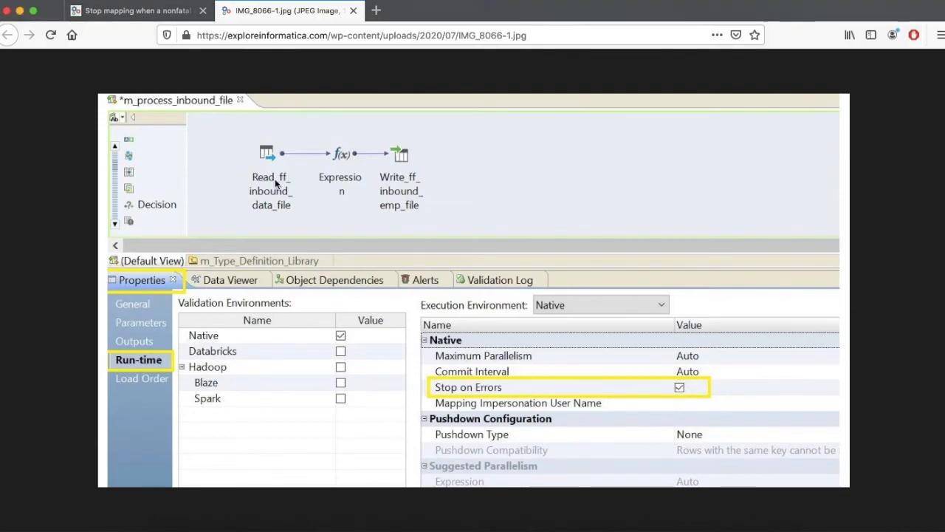
pyautogui.click(133, 11)
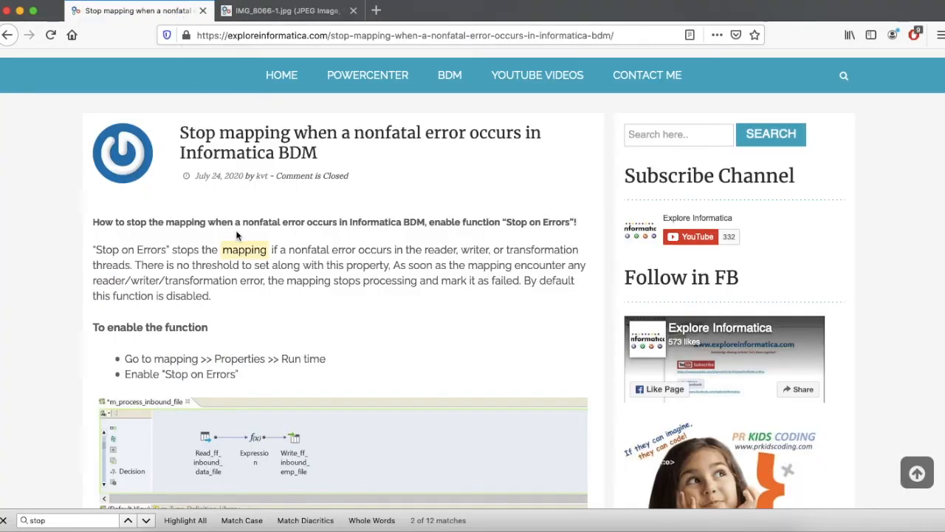
pyautogui.scroll(-3)
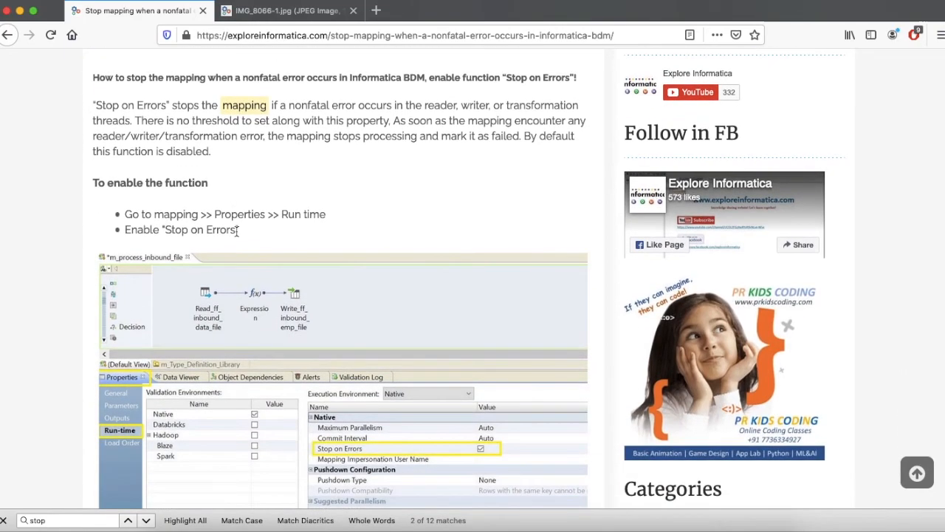
pyautogui.scroll(-3)
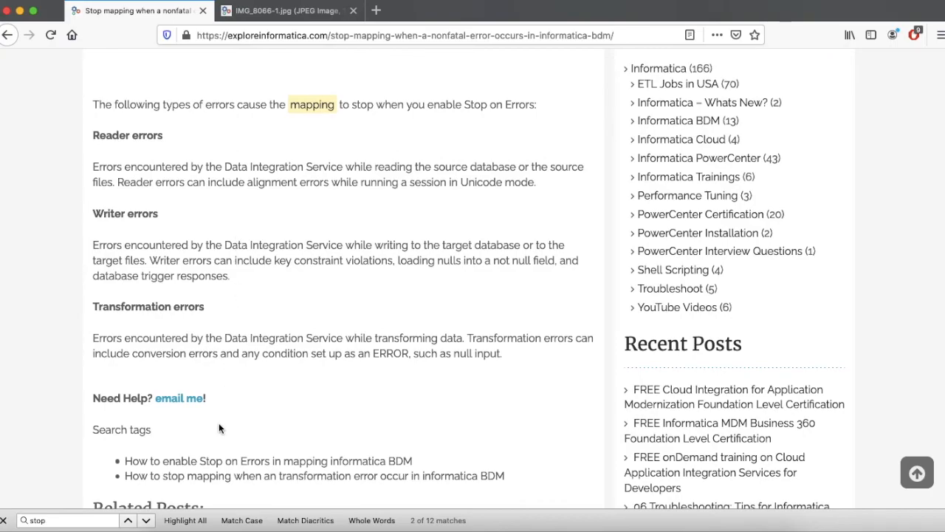
pyautogui.moveTo(292, 71)
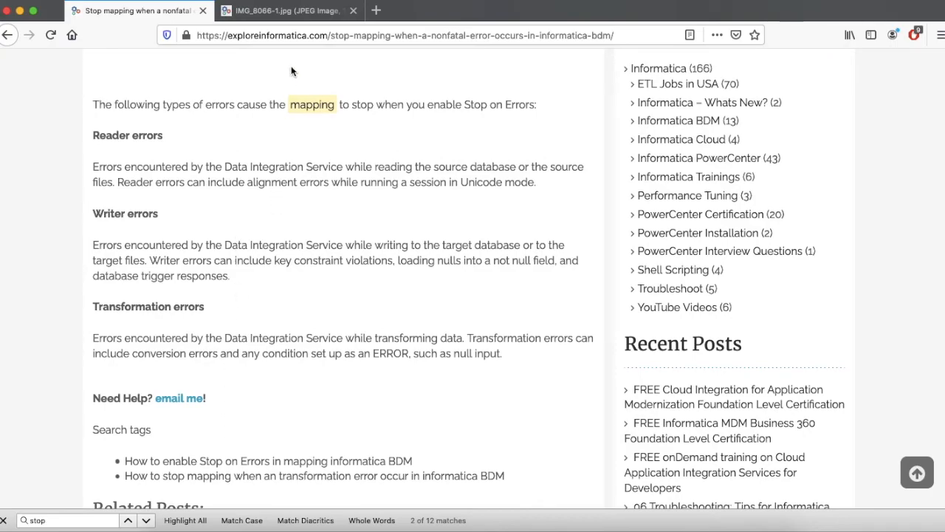
pyautogui.click(283, 10)
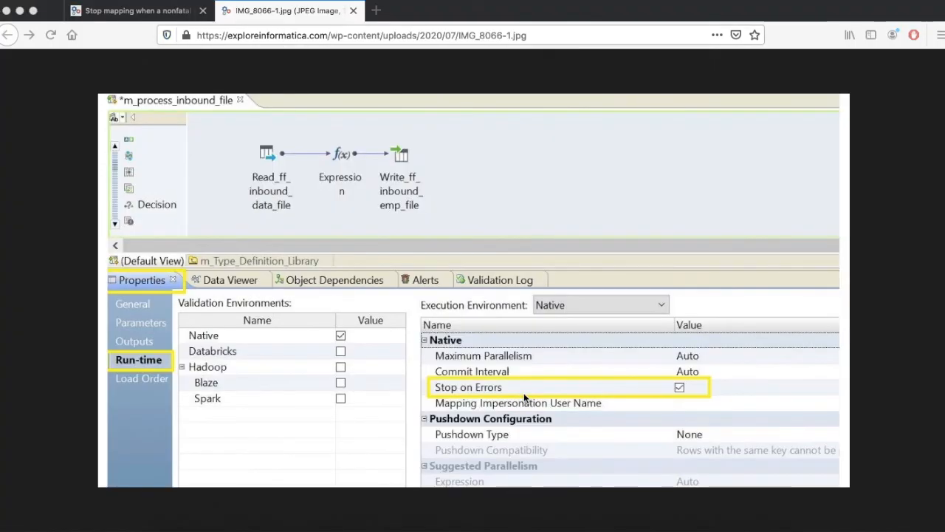